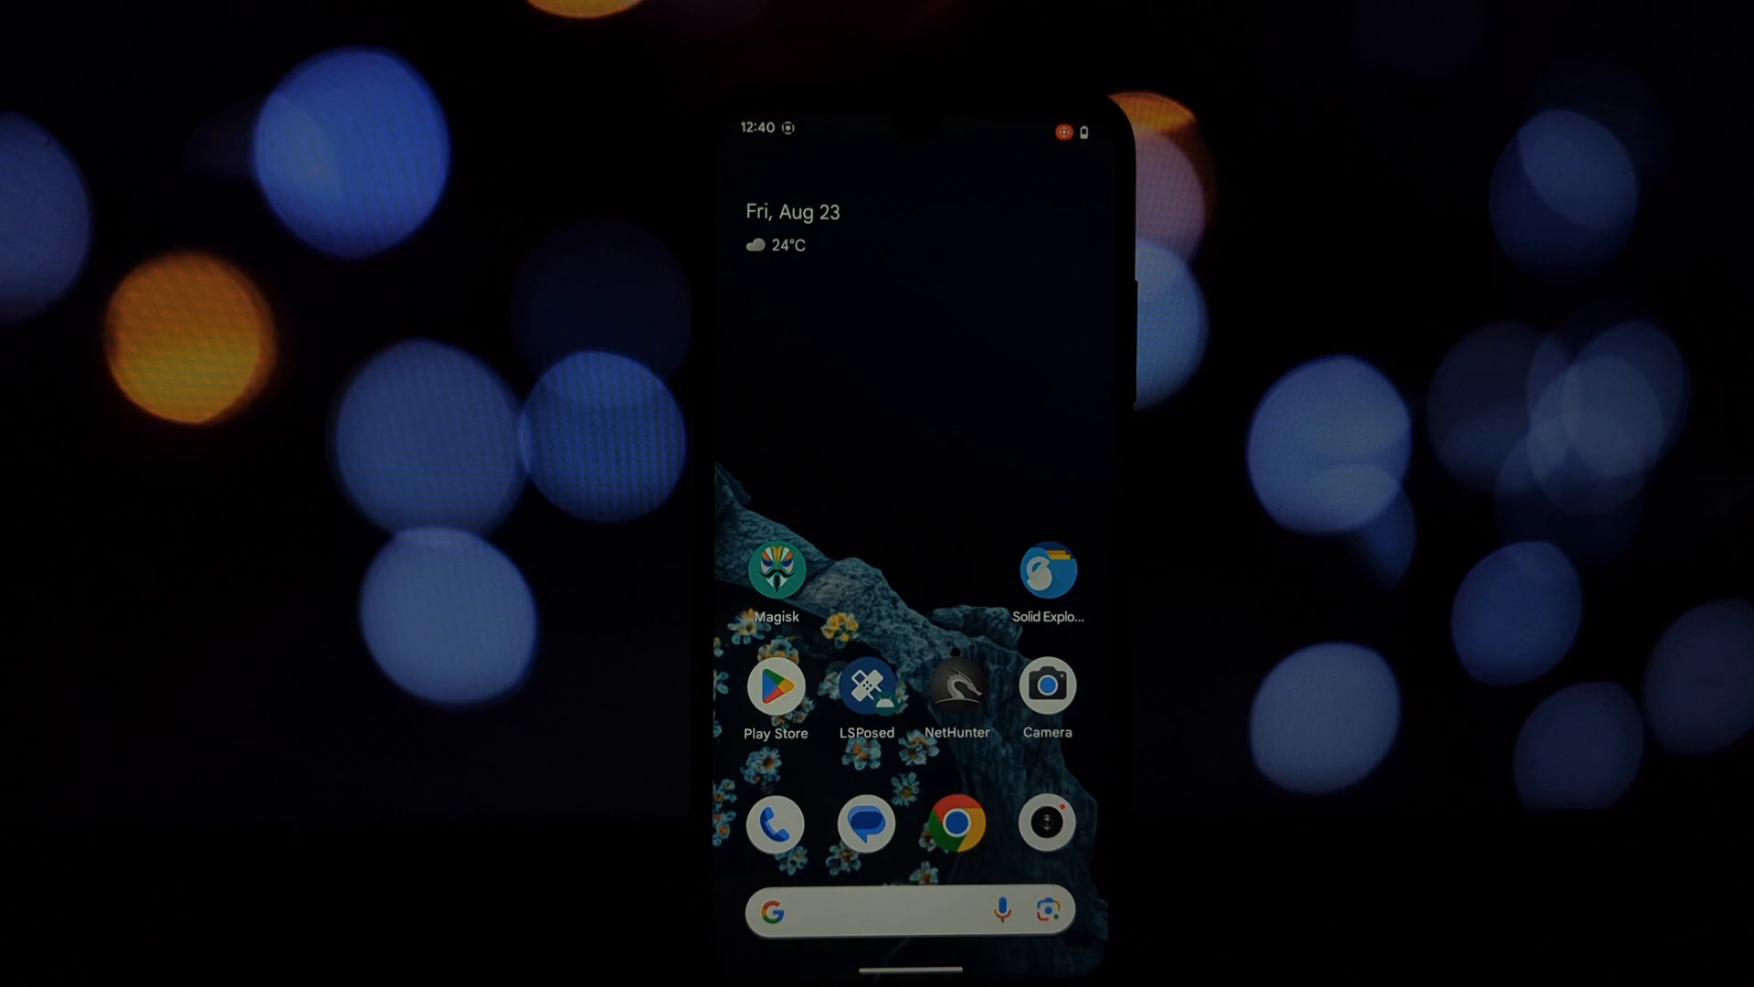
- Launch Solid Explorer and scroll internal memory down to the OnePlus-Gallery-14.46.2.apk file
{"action": "left_click", "coordinate": [1047, 570]}
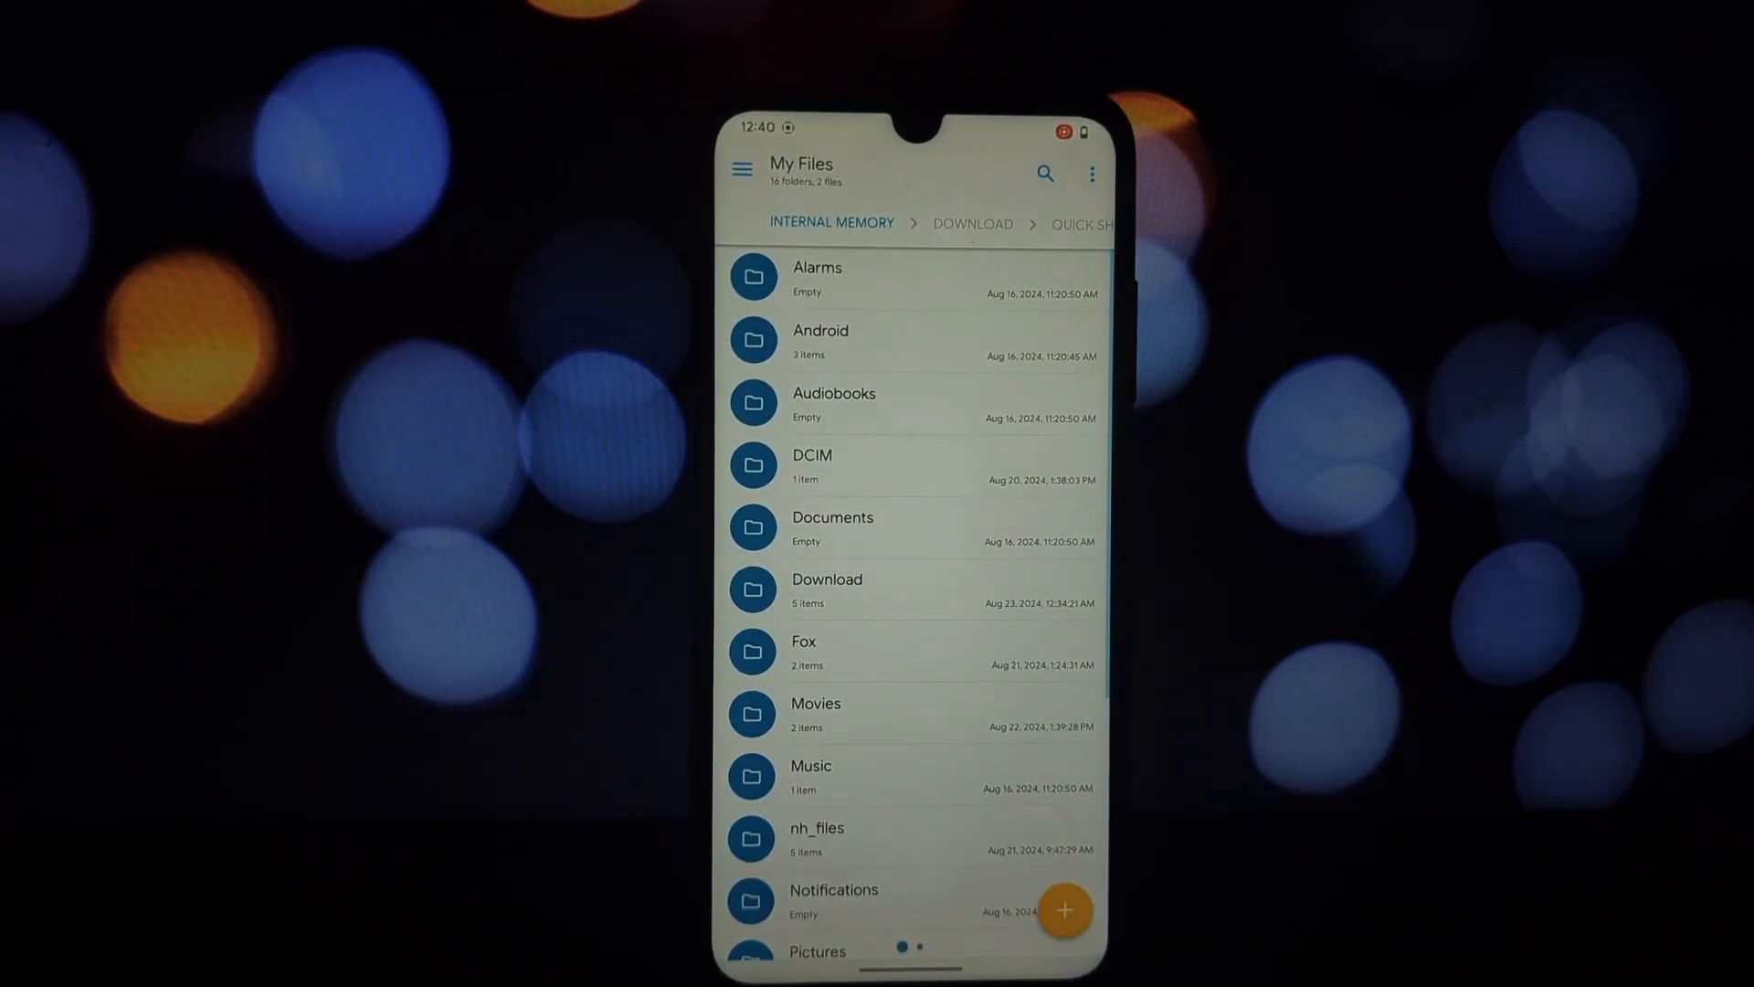
{"action": "scroll", "scroll_direction": "down", "scroll_amount": 3}
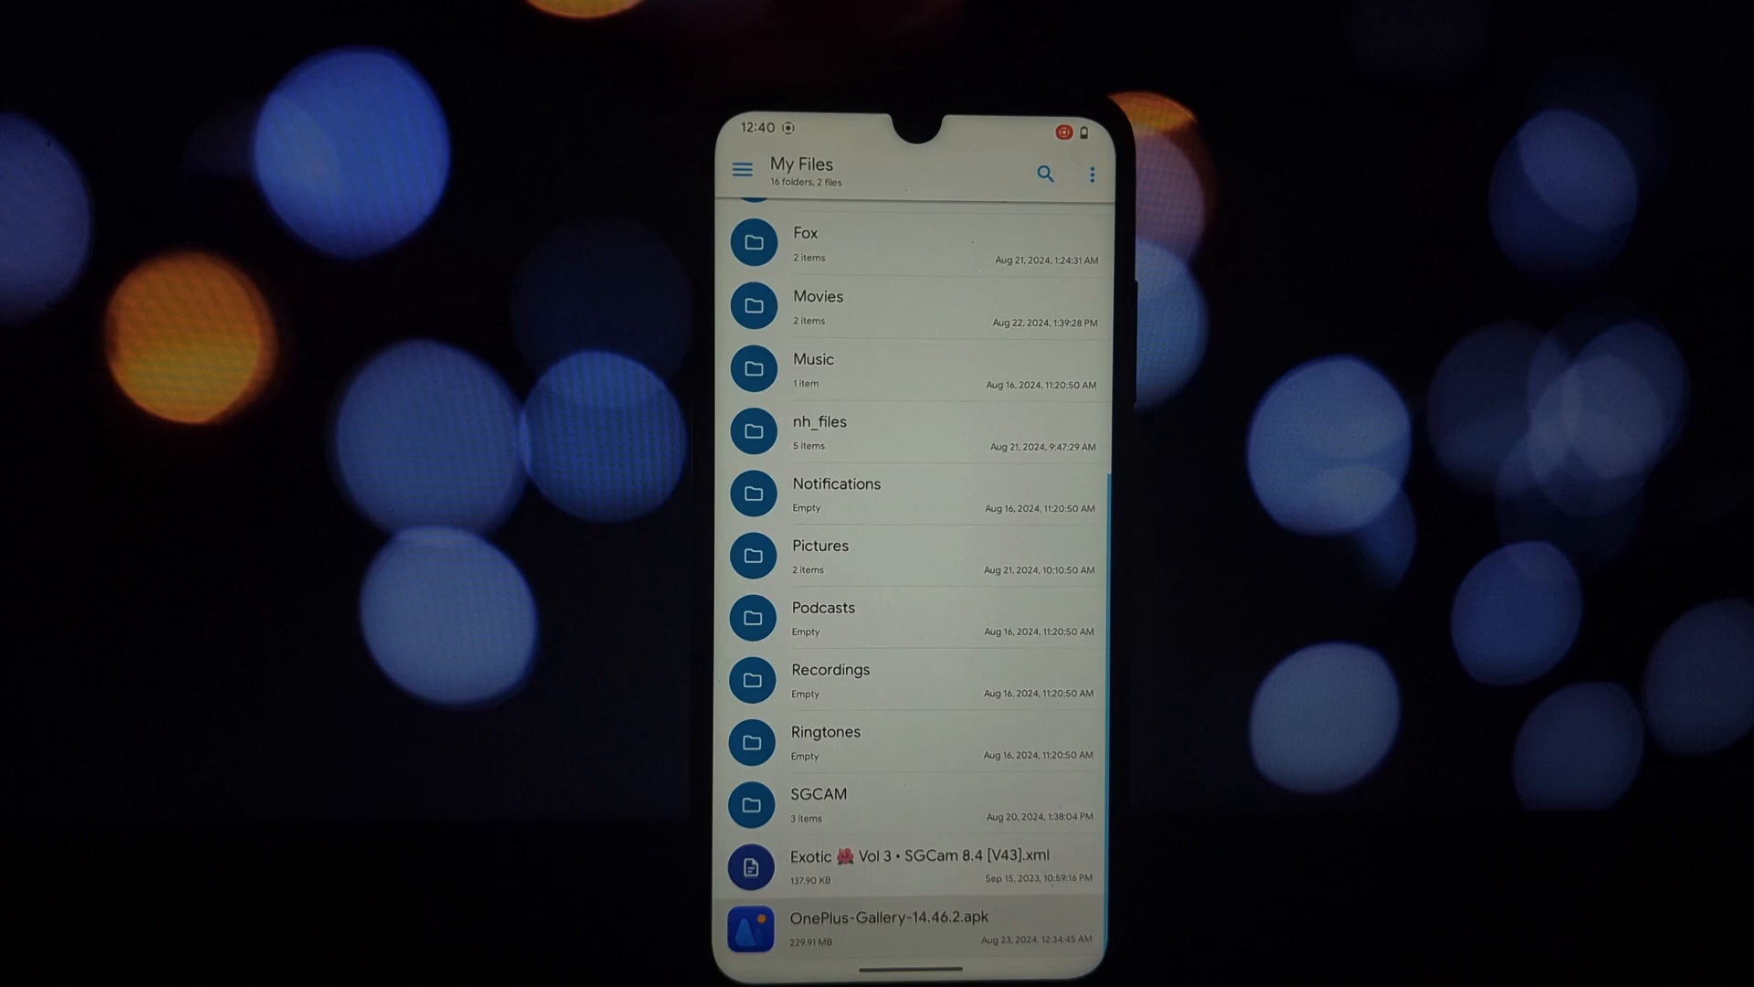
- Install the Photos app from the OnePlus Gallery APK via the package installer
{"action": "left_click", "coordinate": [884, 927]}
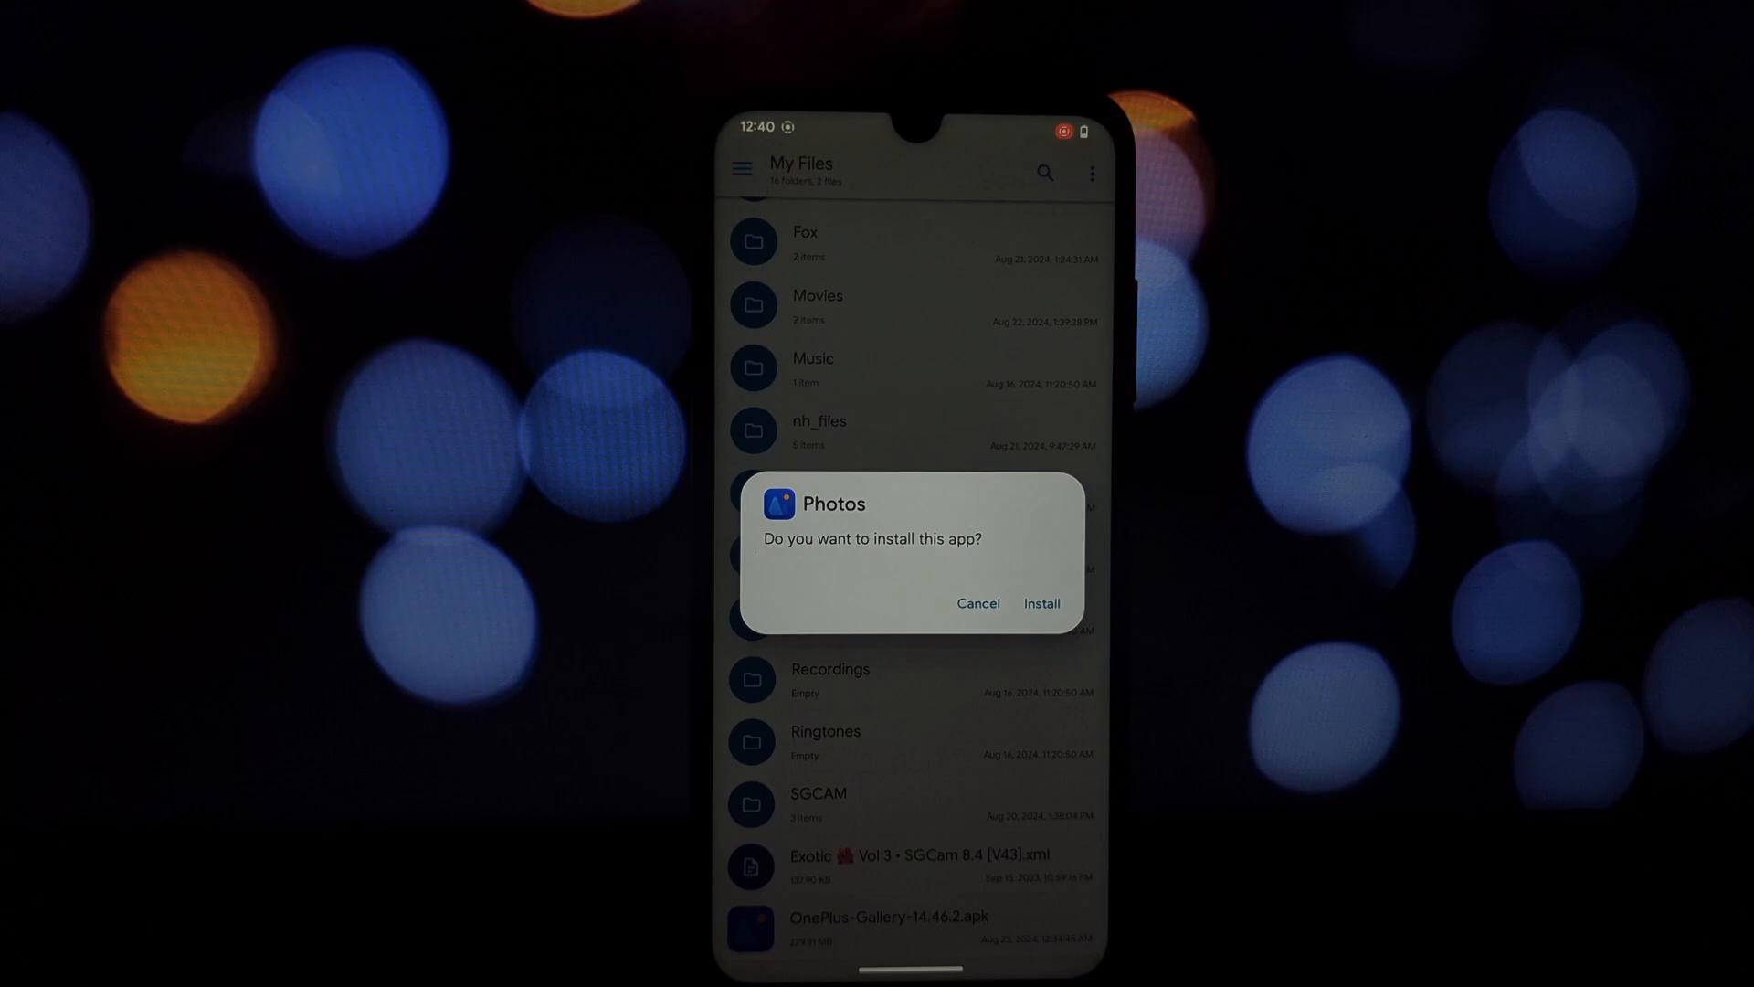
{"action": "left_click", "coordinate": [1040, 603]}
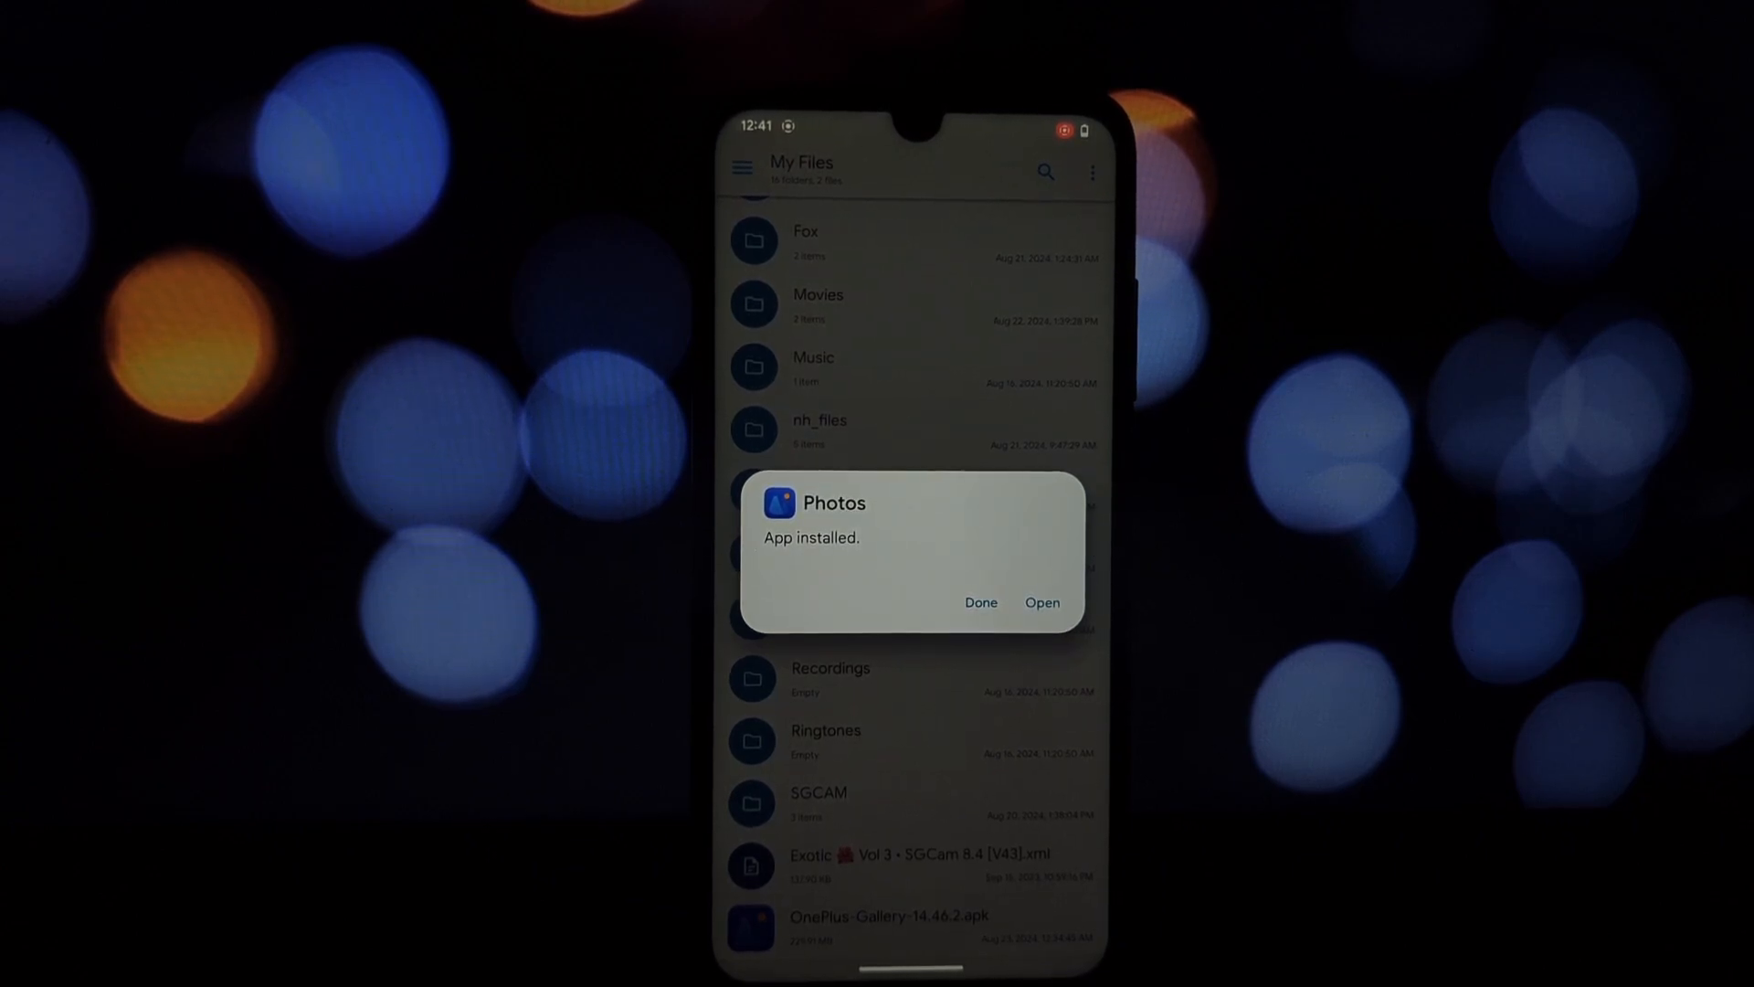
- Launch Photos, agree to the user agreement and grant All files access
{"action": "left_click", "coordinate": [1040, 601]}
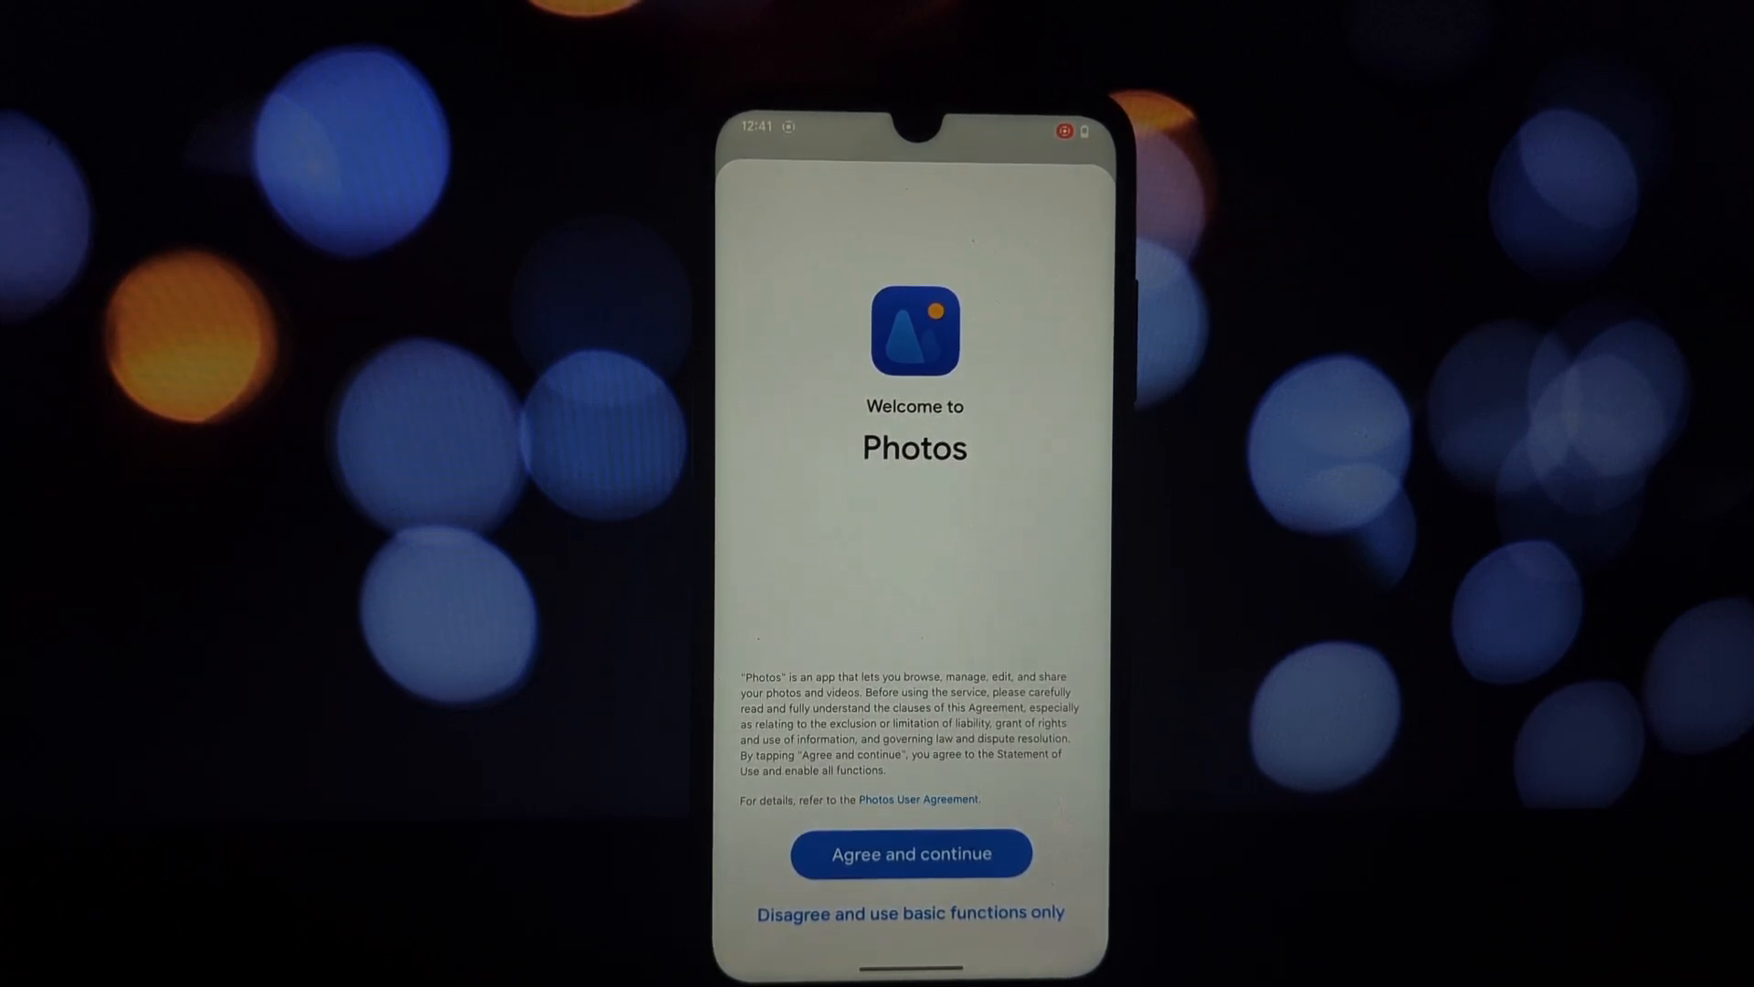
{"action": "left_click", "coordinate": [910, 854]}
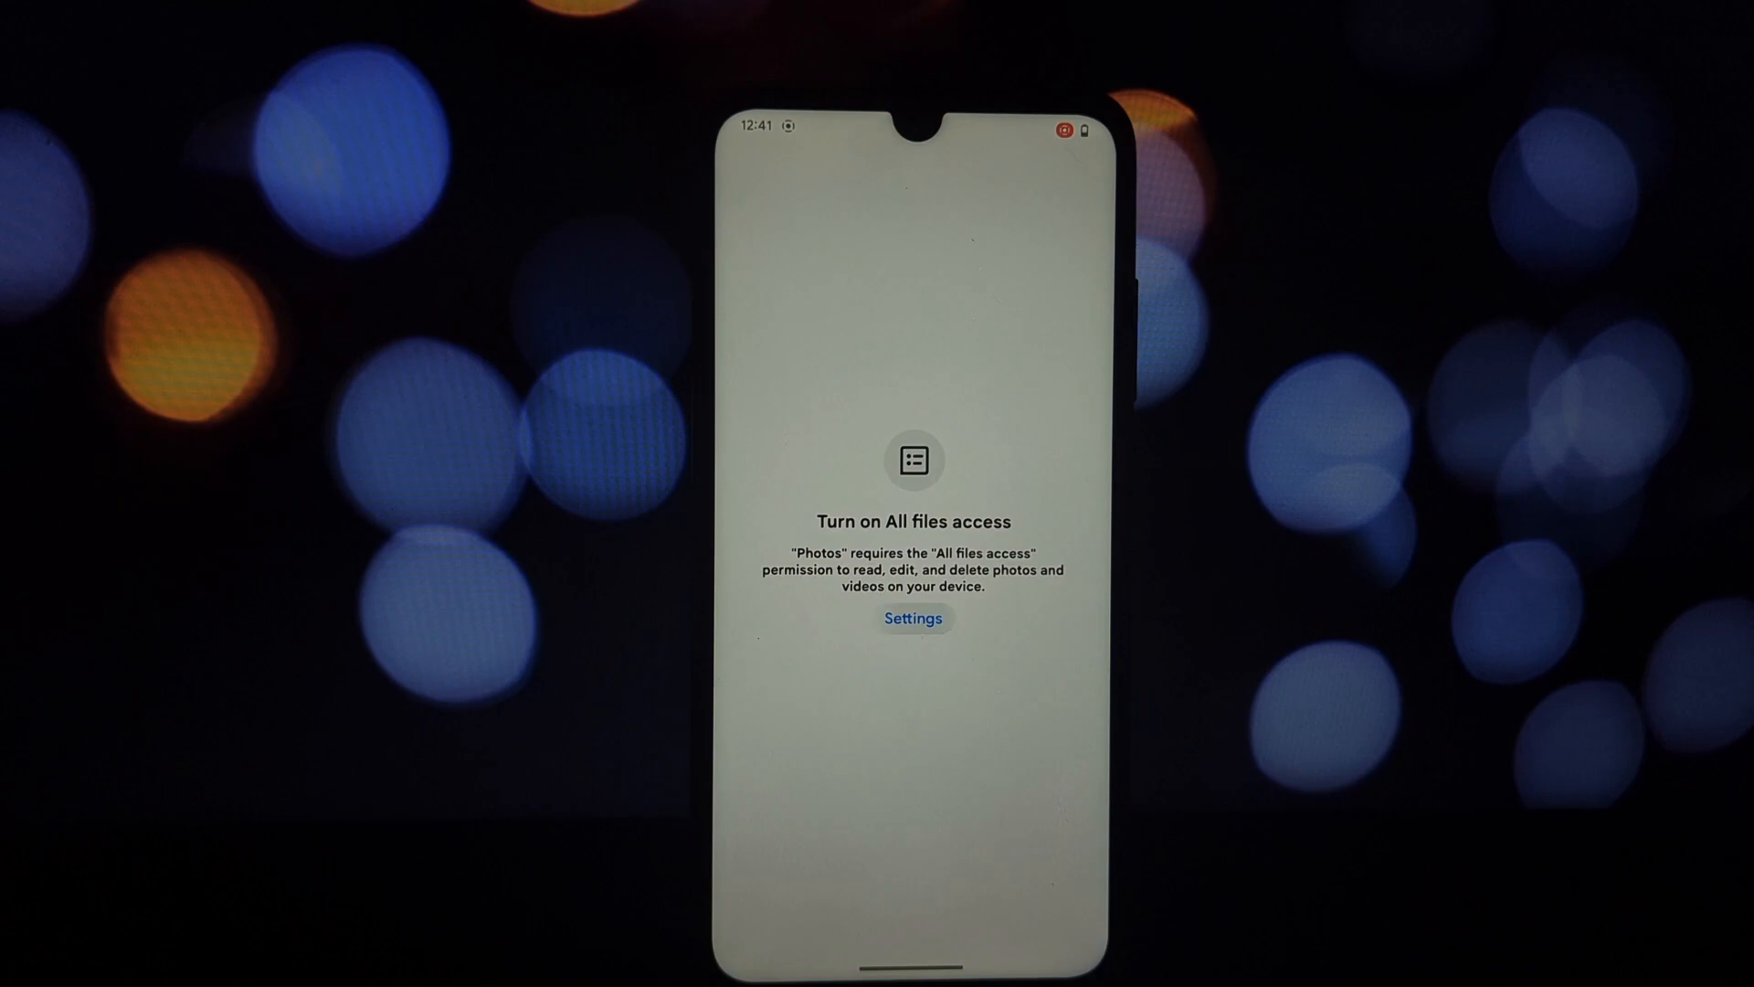
{"action": "left_click", "coordinate": [914, 617]}
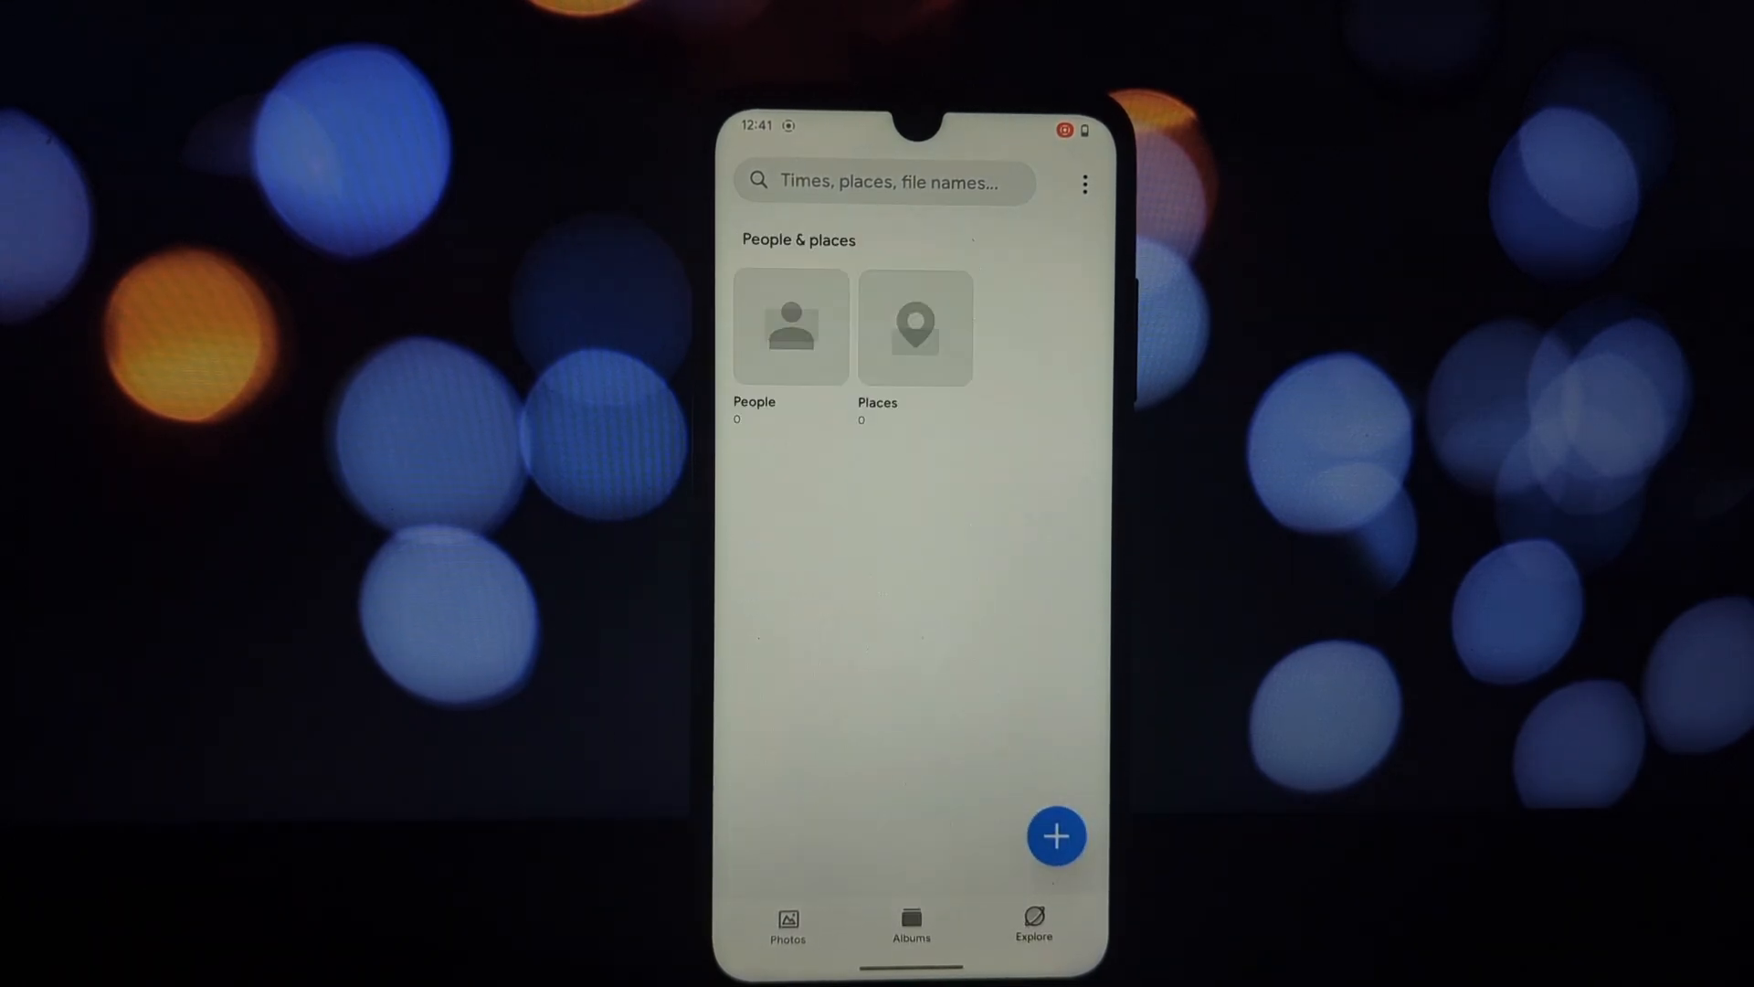
- Switch to the Photos timeline, check the overflow menu and view today's keyboard photo
{"action": "left_click", "coordinate": [1054, 835]}
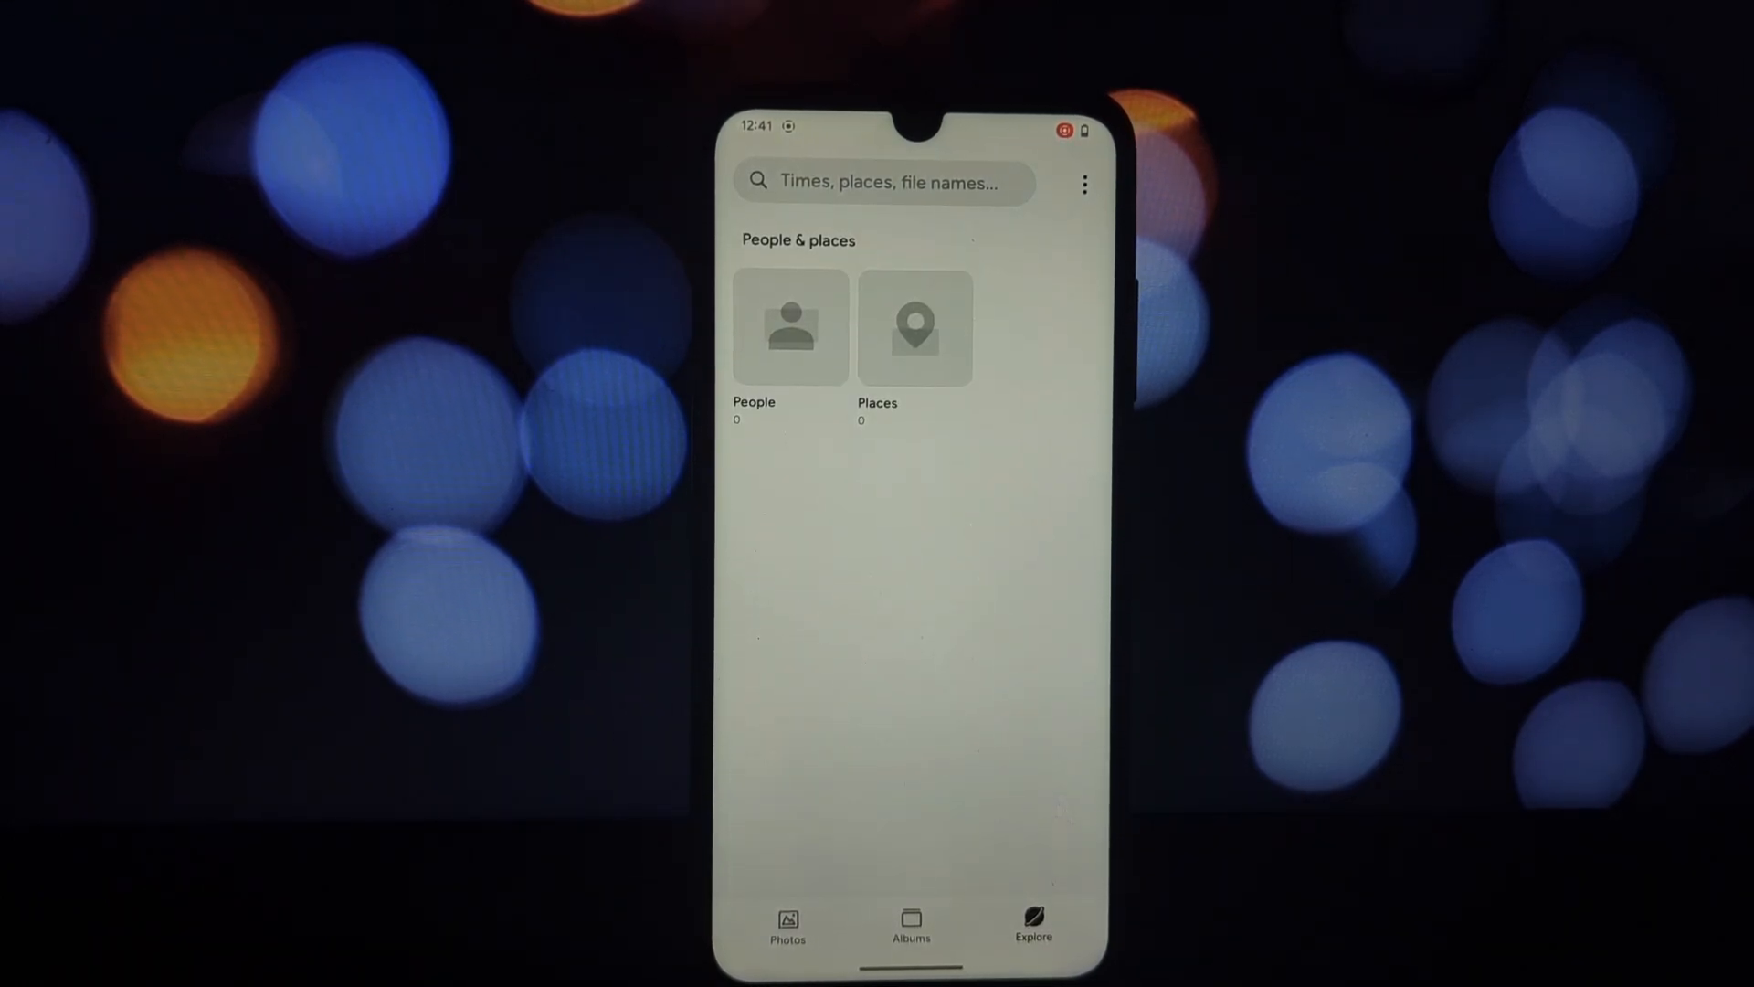
{"action": "left_click", "coordinate": [785, 923]}
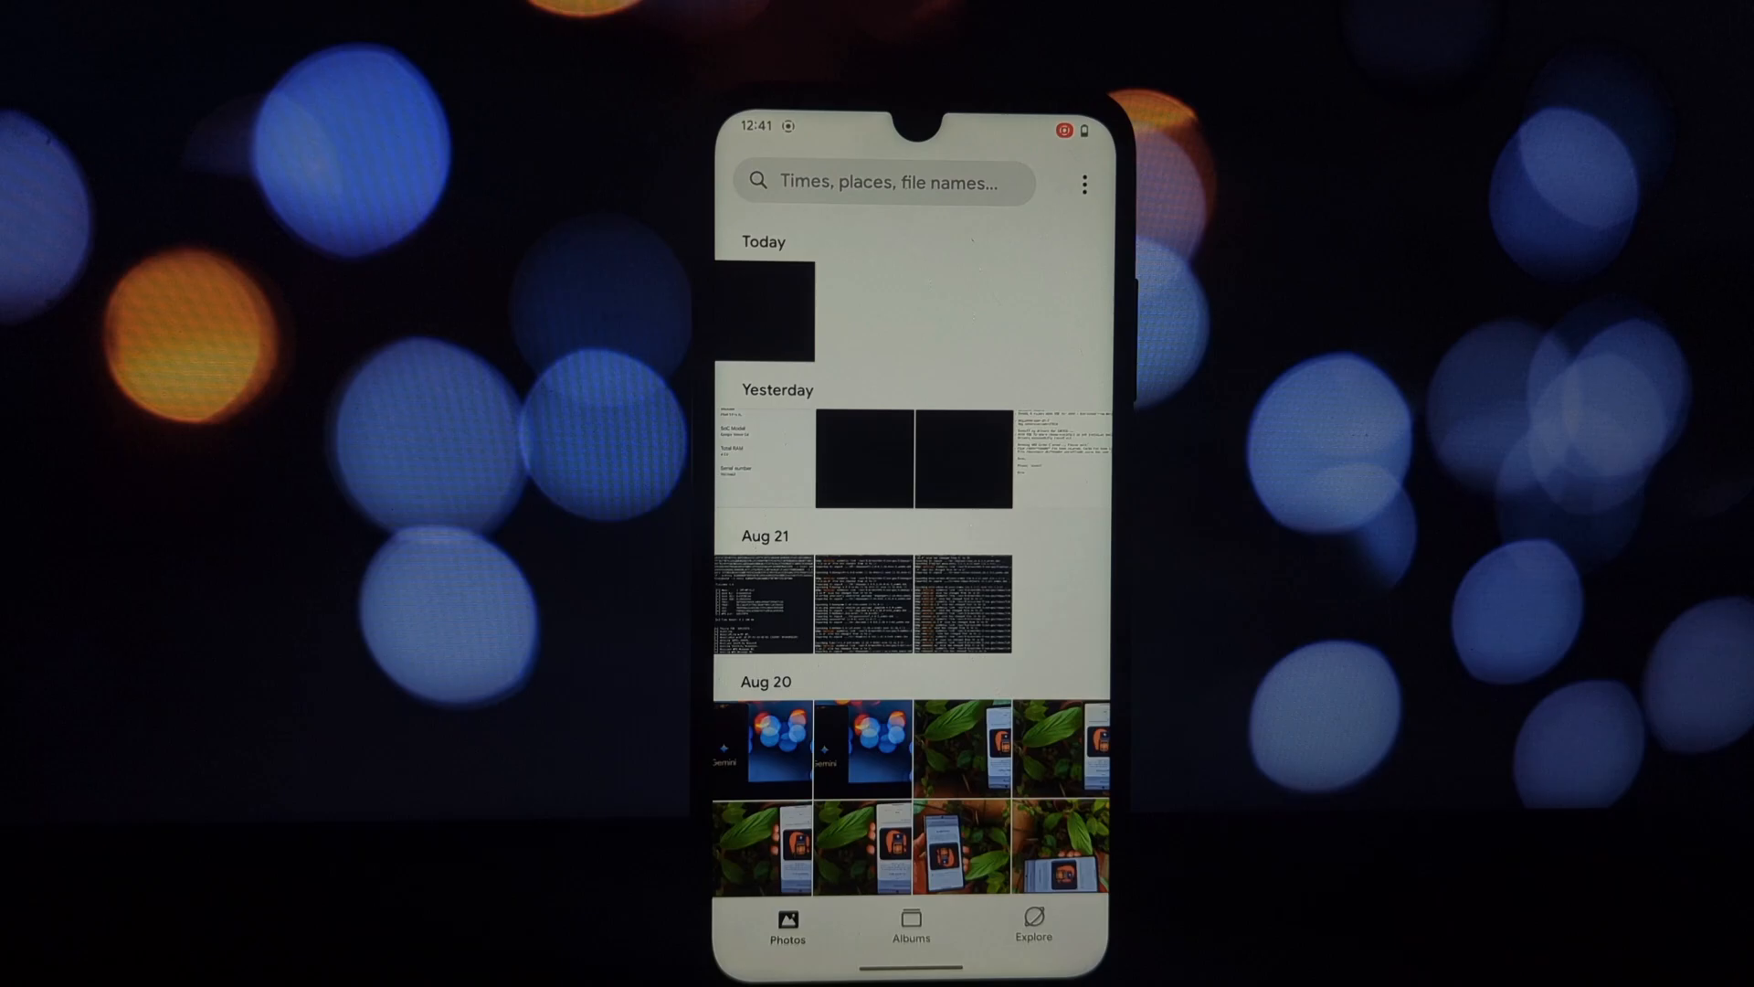
{"action": "left_click", "coordinate": [1084, 183]}
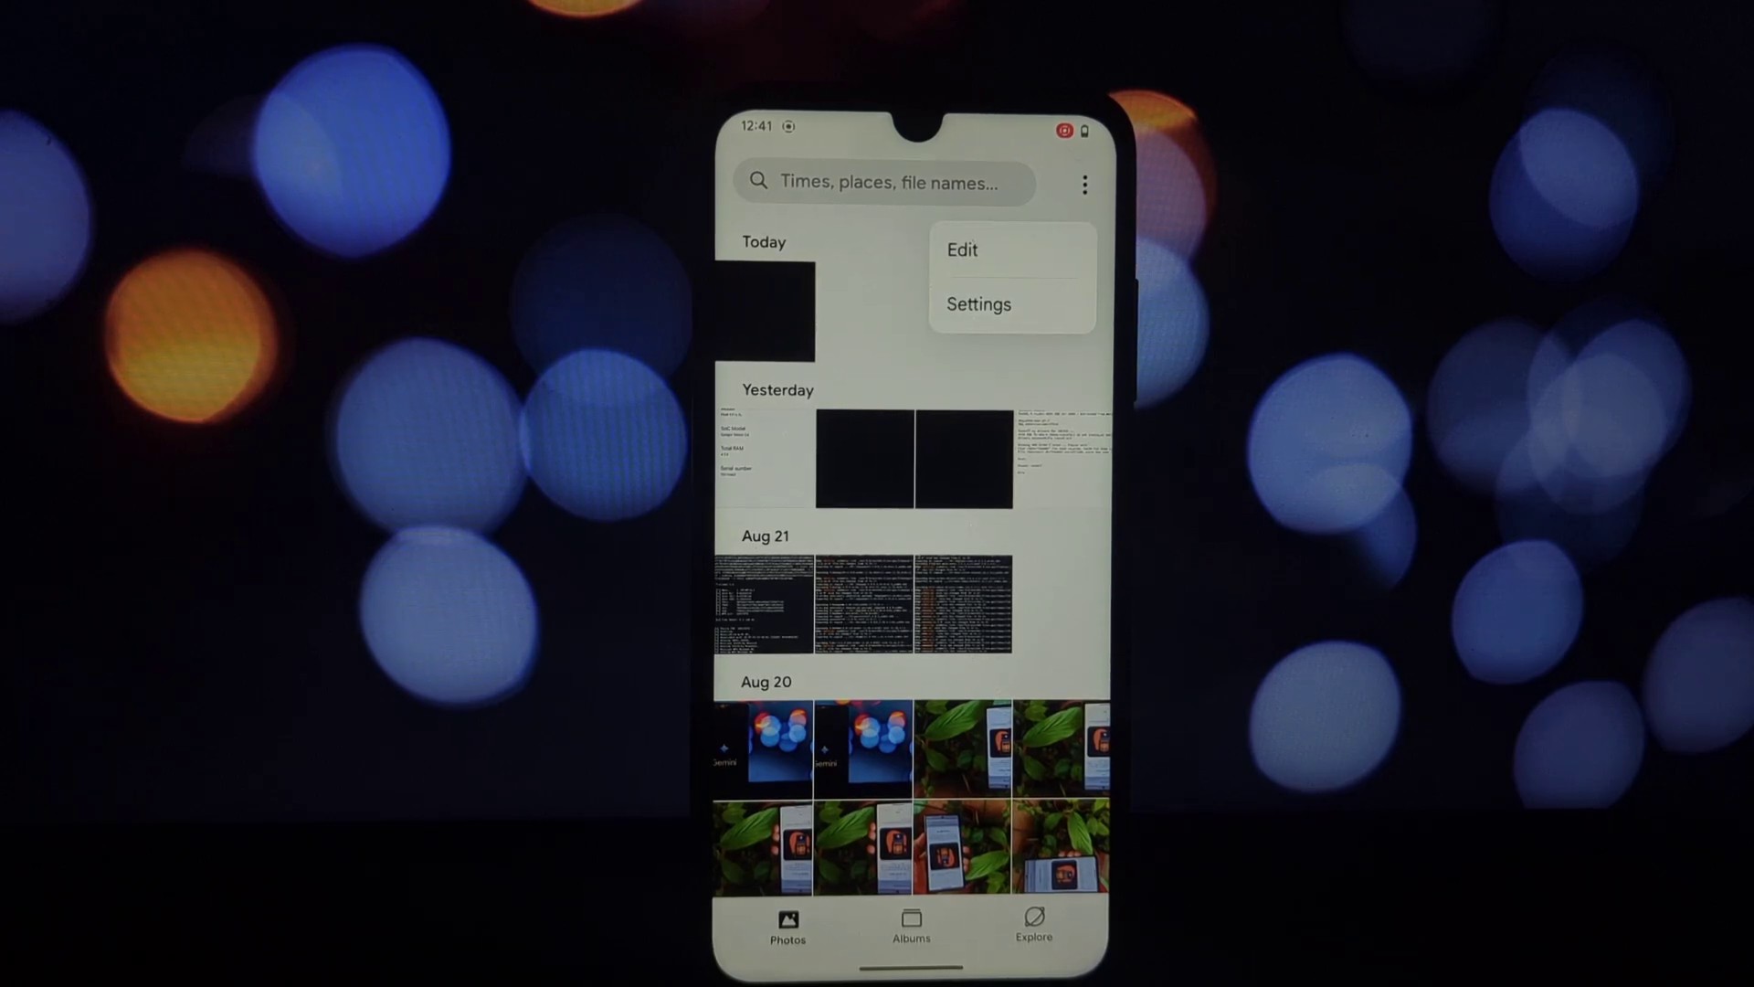
{"action": "left_click", "coordinate": [977, 303]}
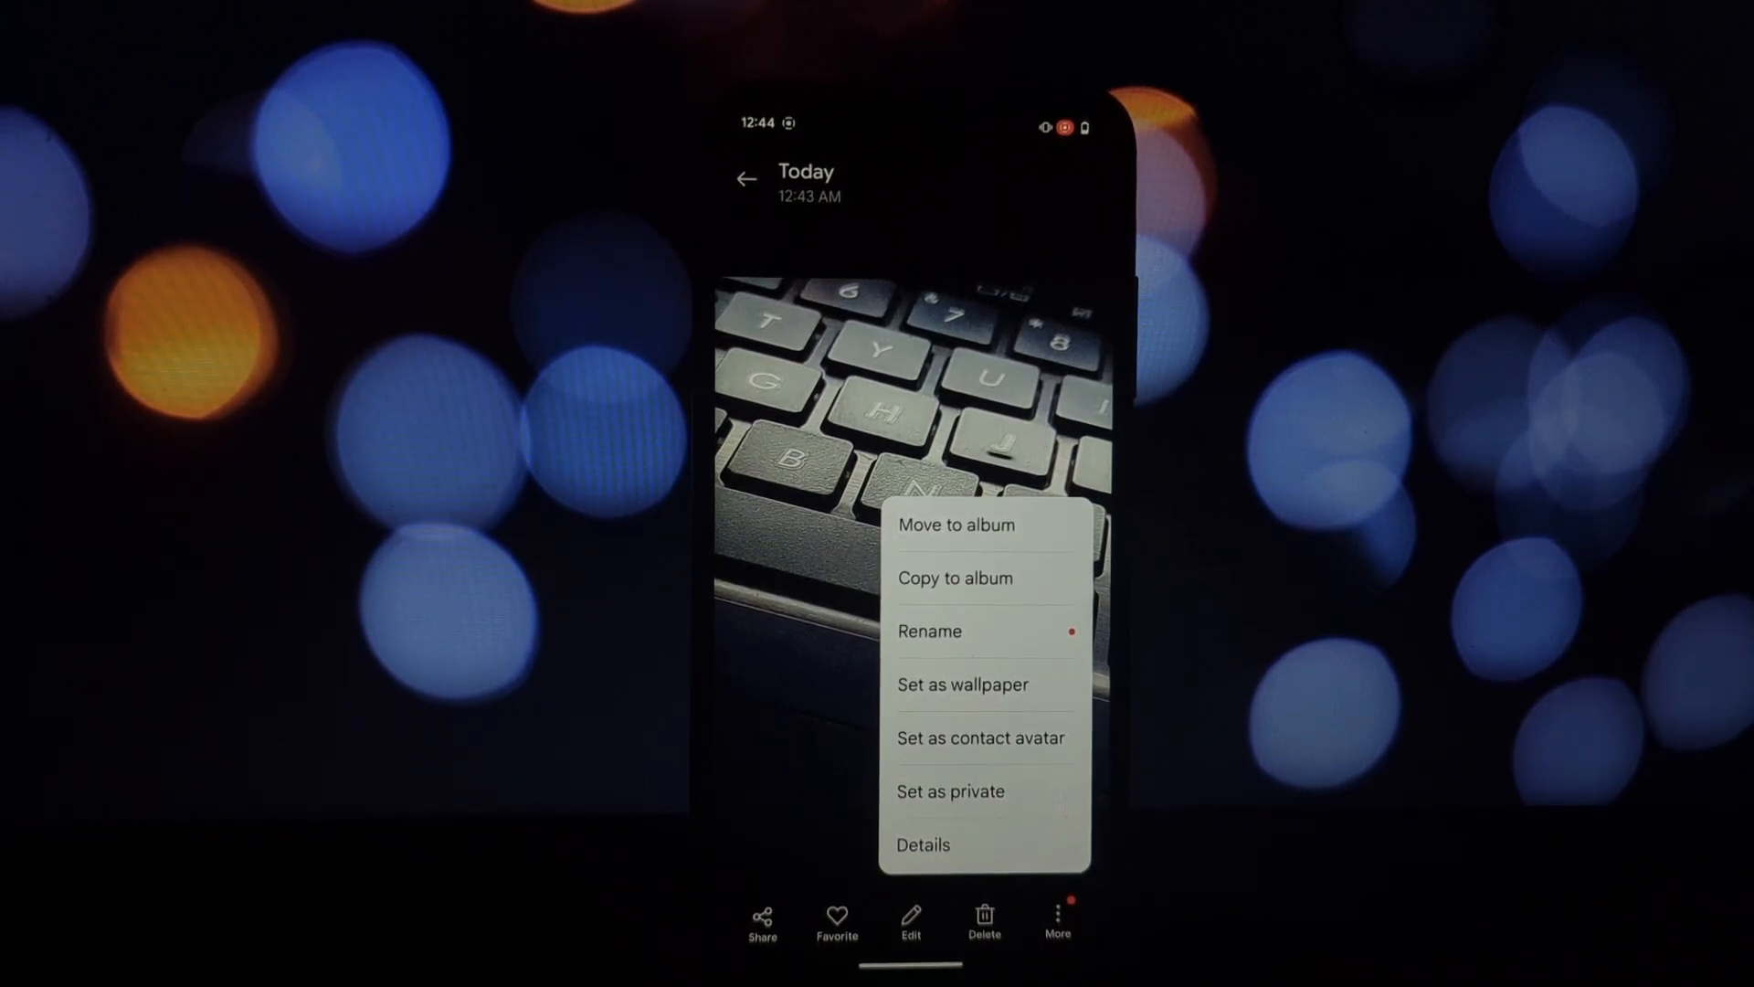
{"action": "left_click", "coordinate": [910, 919]}
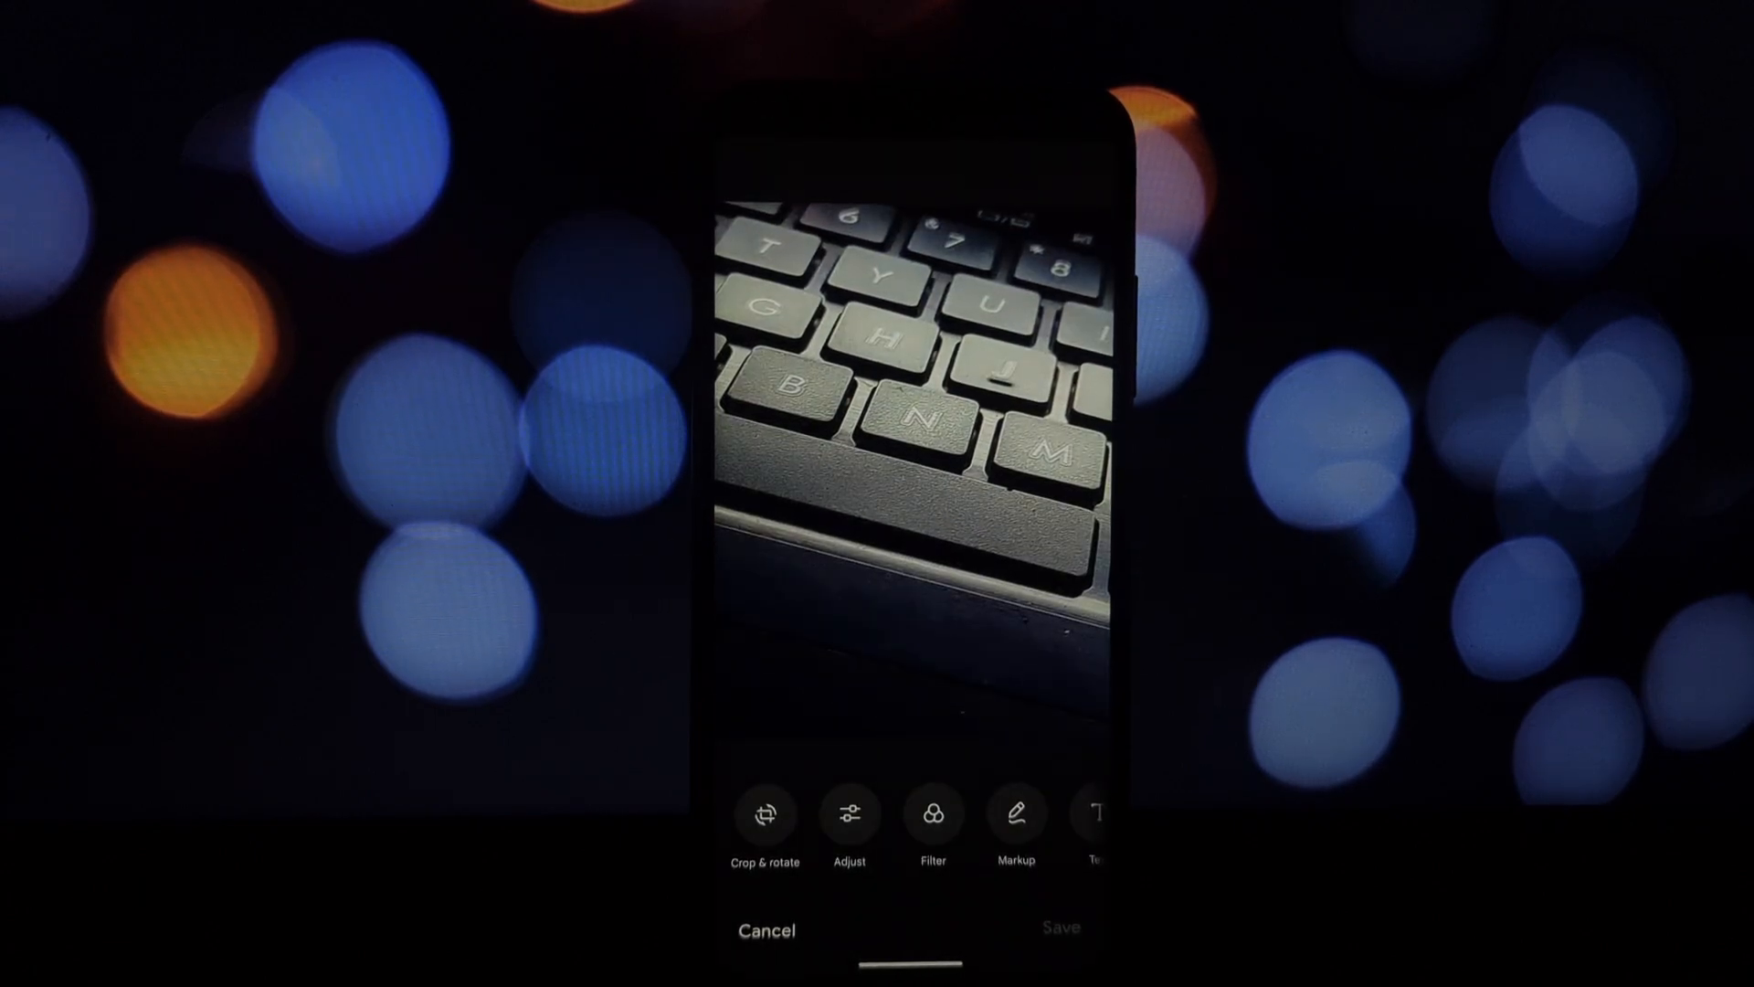
{"action": "left_click", "coordinate": [932, 812]}
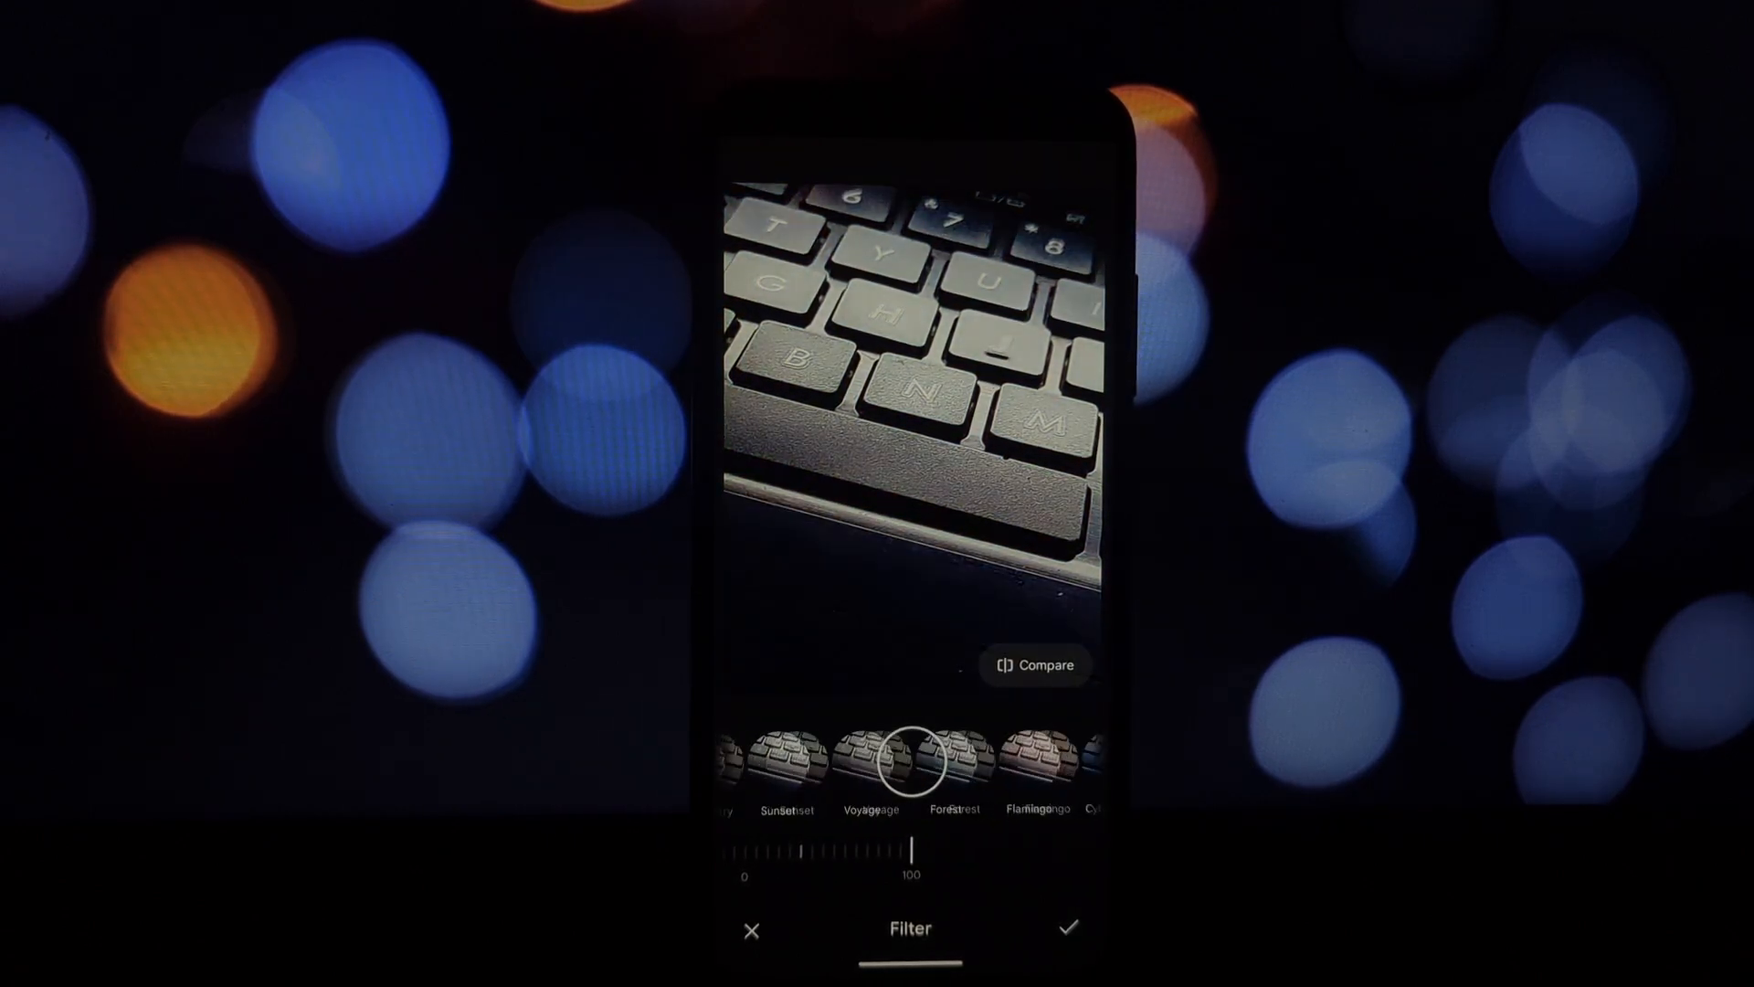
{"action": "left_click", "coordinate": [1071, 929]}
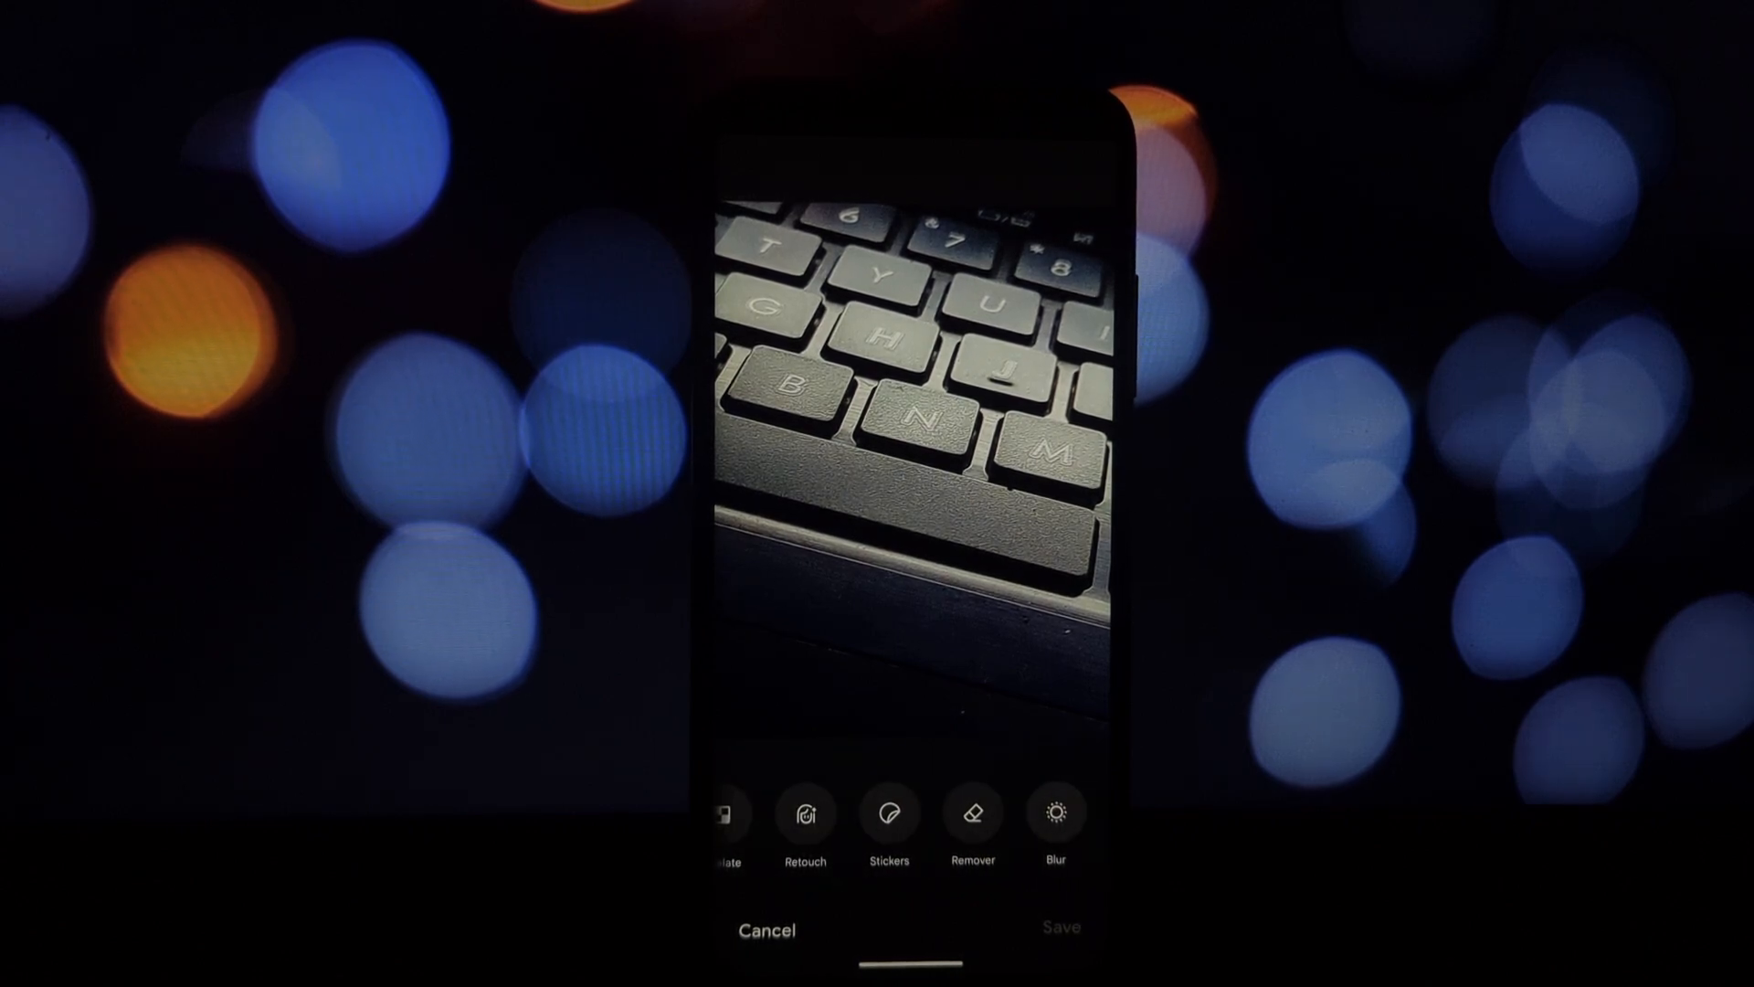
{"action": "left_click", "coordinate": [1053, 811]}
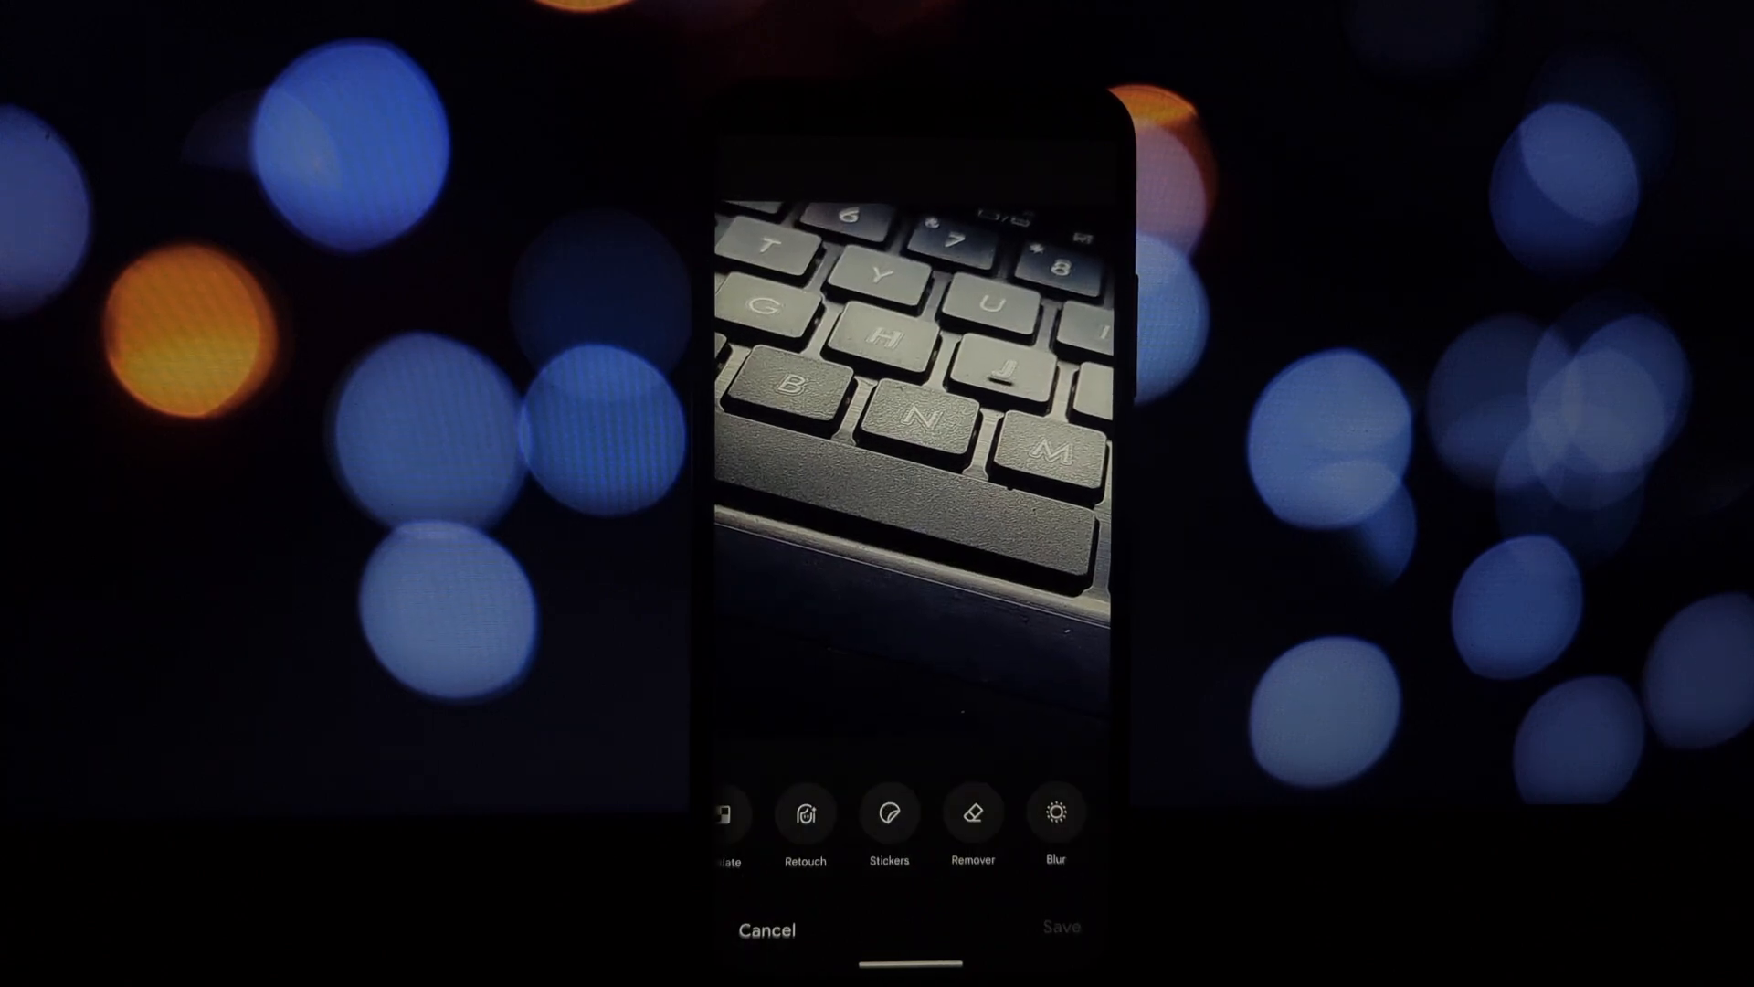
{"action": "left_click", "coordinate": [766, 930]}
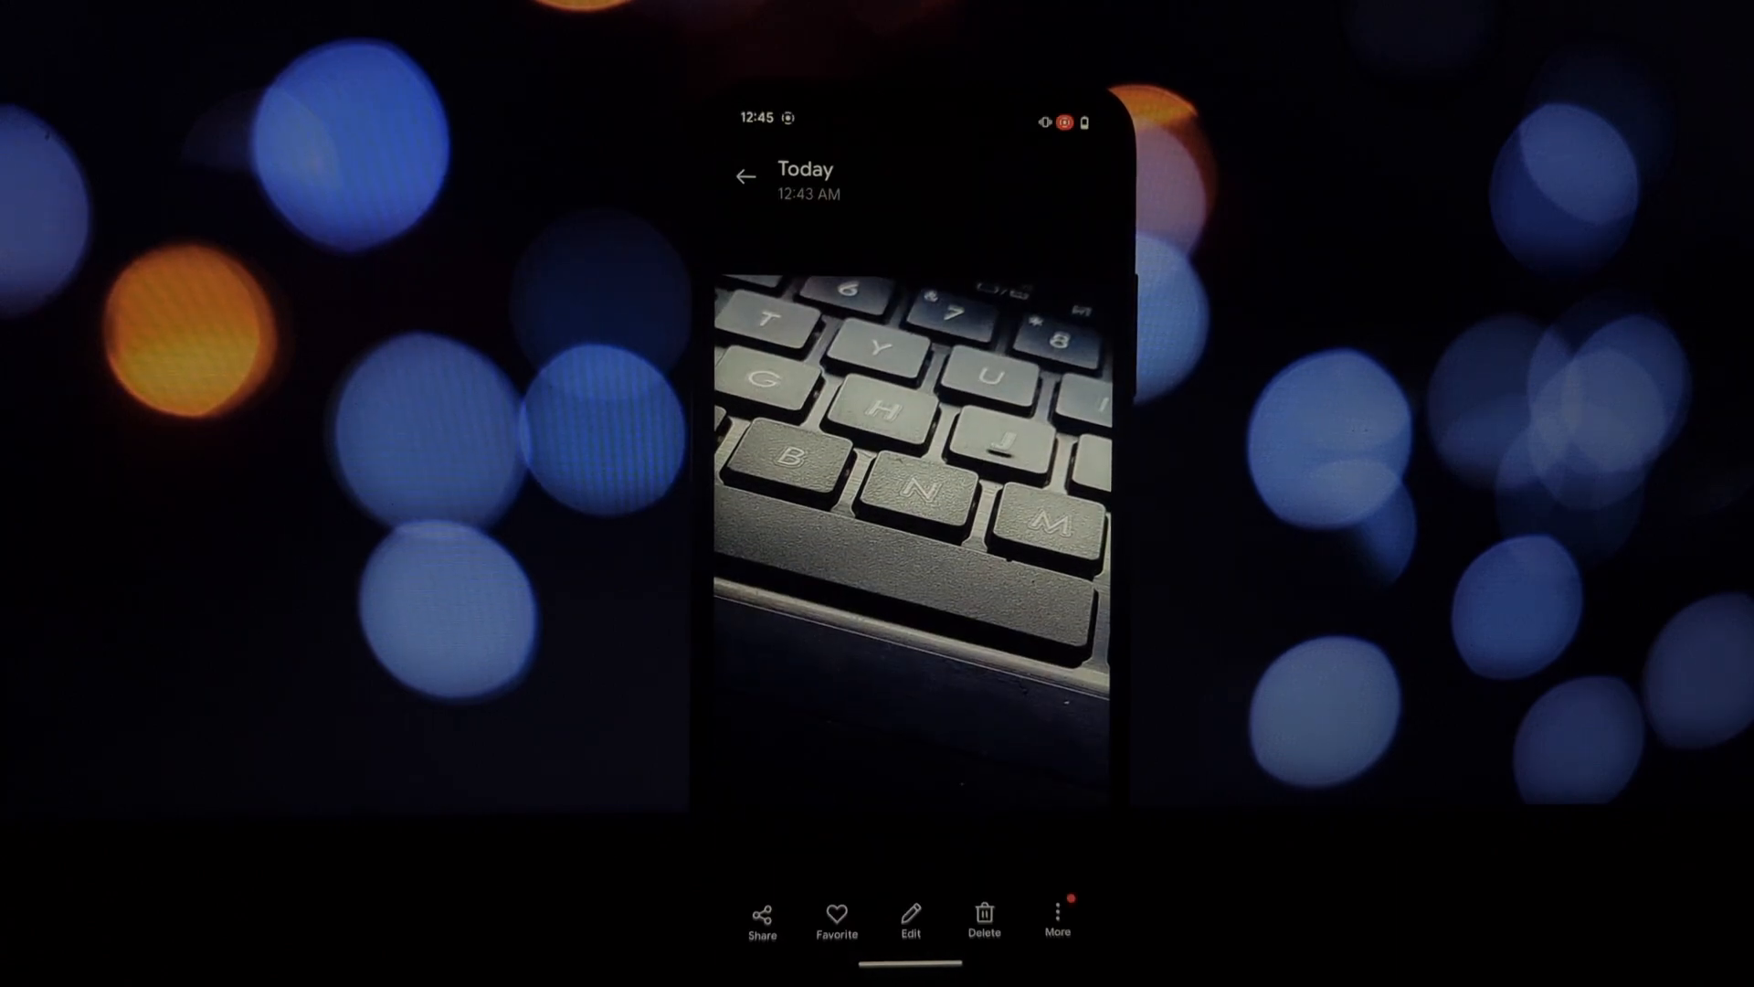